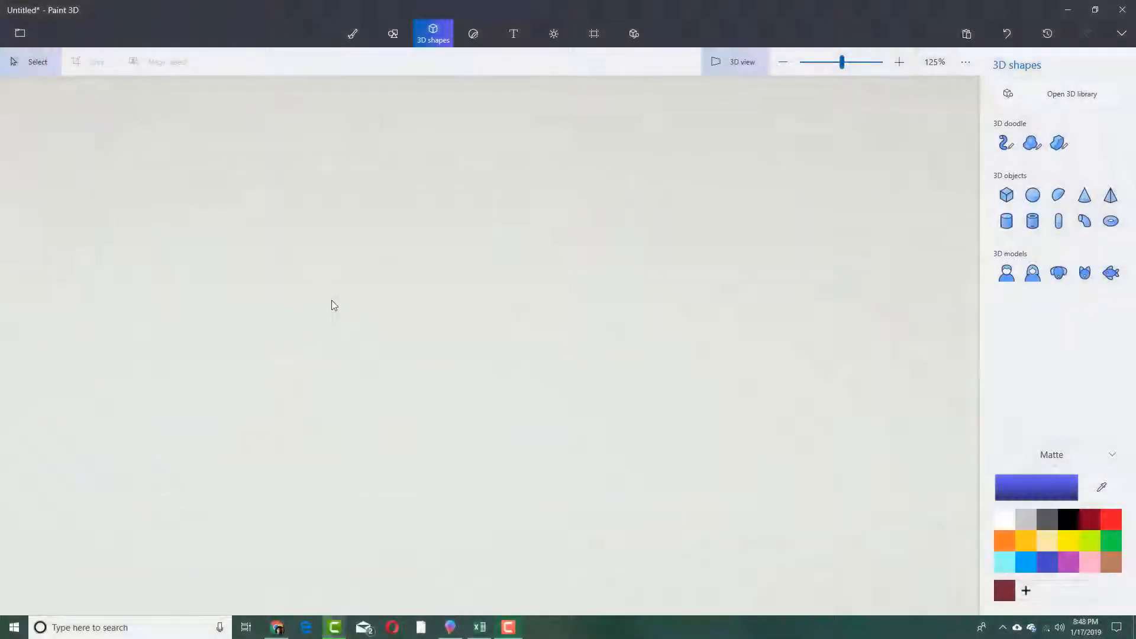
{"action": "mouse_move", "coordinate": [362, 234]}
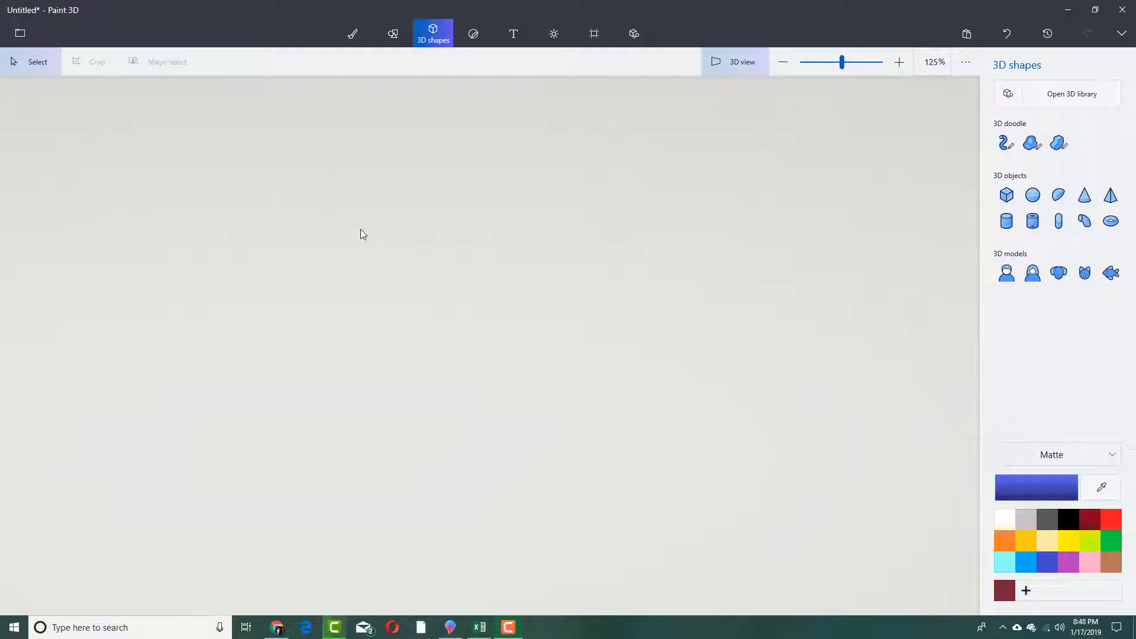
{"action": "mouse_move", "coordinate": [627, 59]}
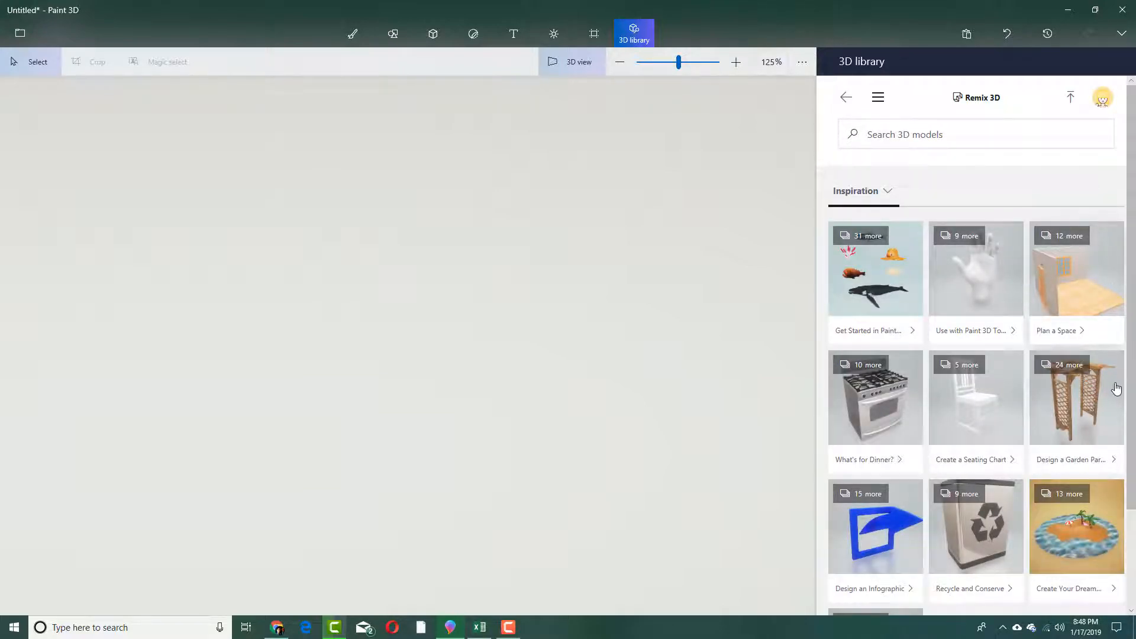
Scroll the 3D library to the 'Imagine you're in...' collection and browse its diorama models.
{"action": "scroll", "scroll_direction": "down", "scroll_amount": 3}
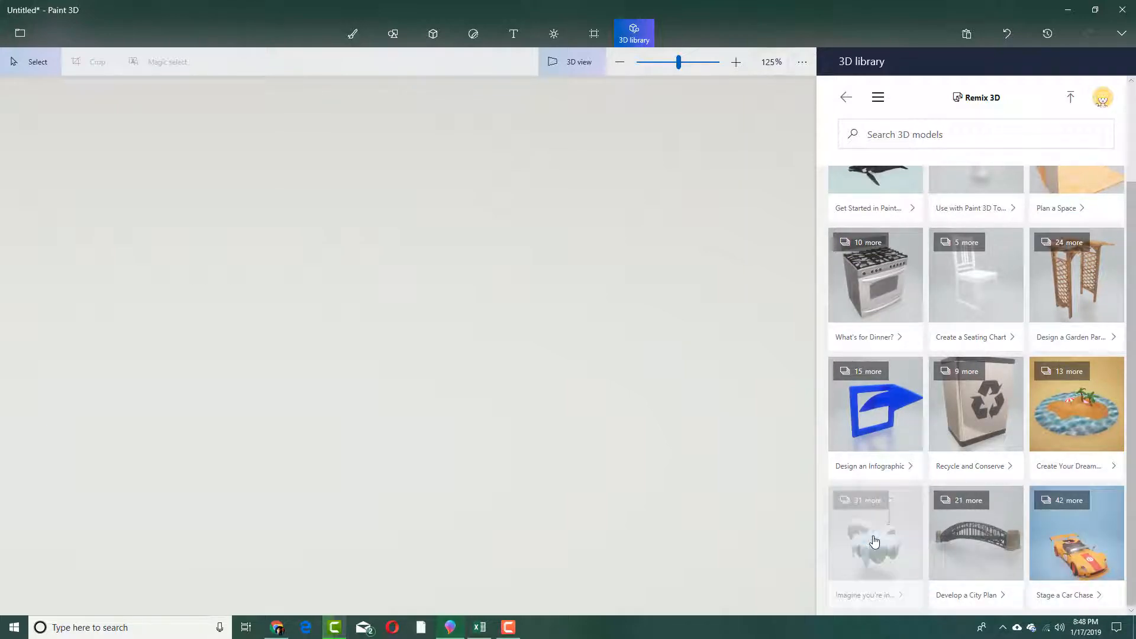
{"action": "left_click", "coordinate": [875, 532]}
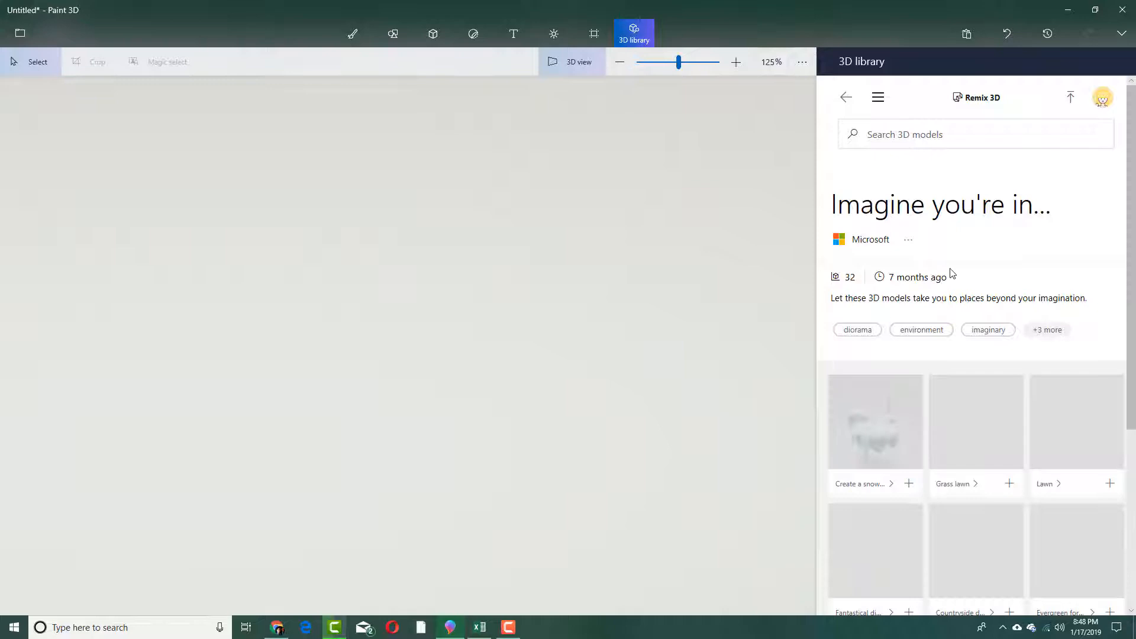
{"action": "scroll", "scroll_direction": "down", "scroll_amount": 3}
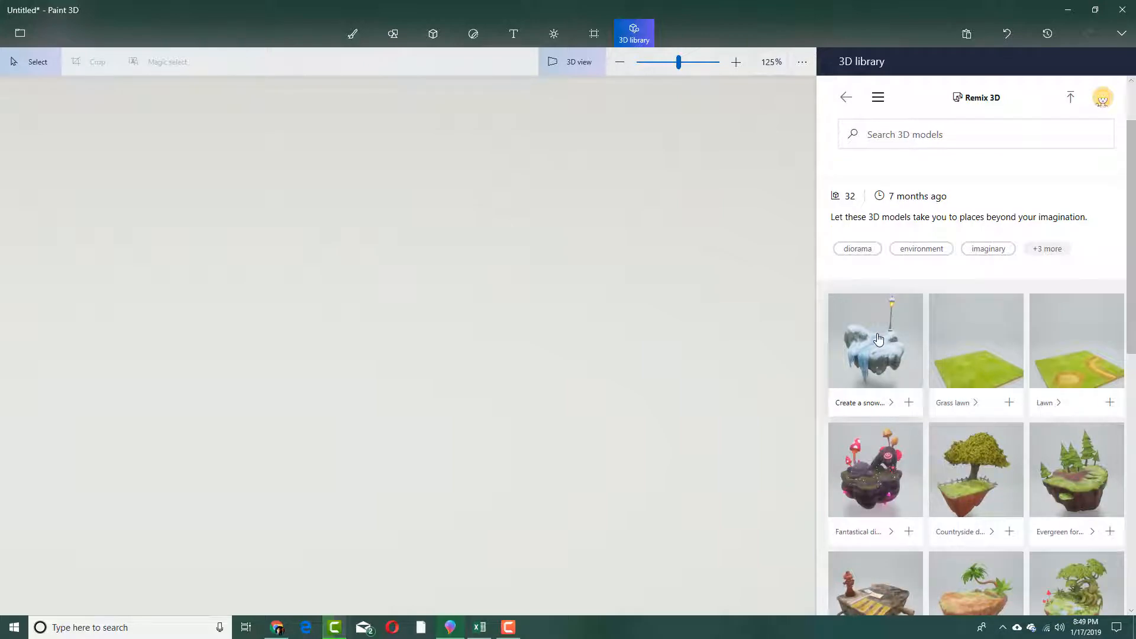
{"action": "mouse_move", "coordinate": [887, 352]}
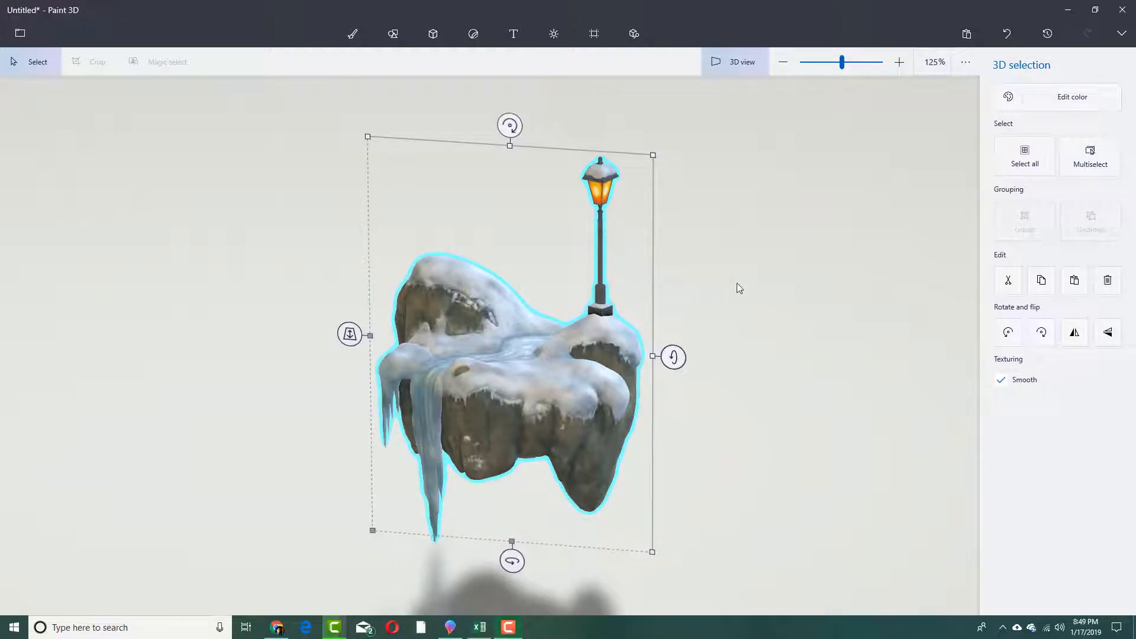
Place the snowy floating island with waterfall and lamp post onto the canvas.
{"action": "left_click", "coordinate": [433, 33]}
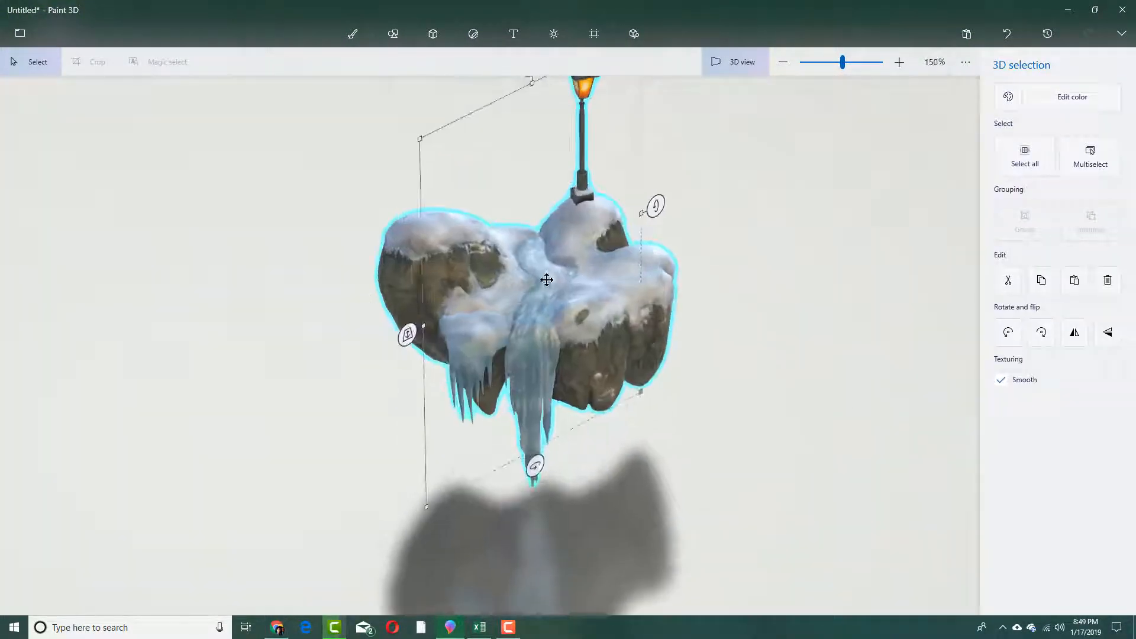
{"action": "left_click", "coordinate": [899, 62]}
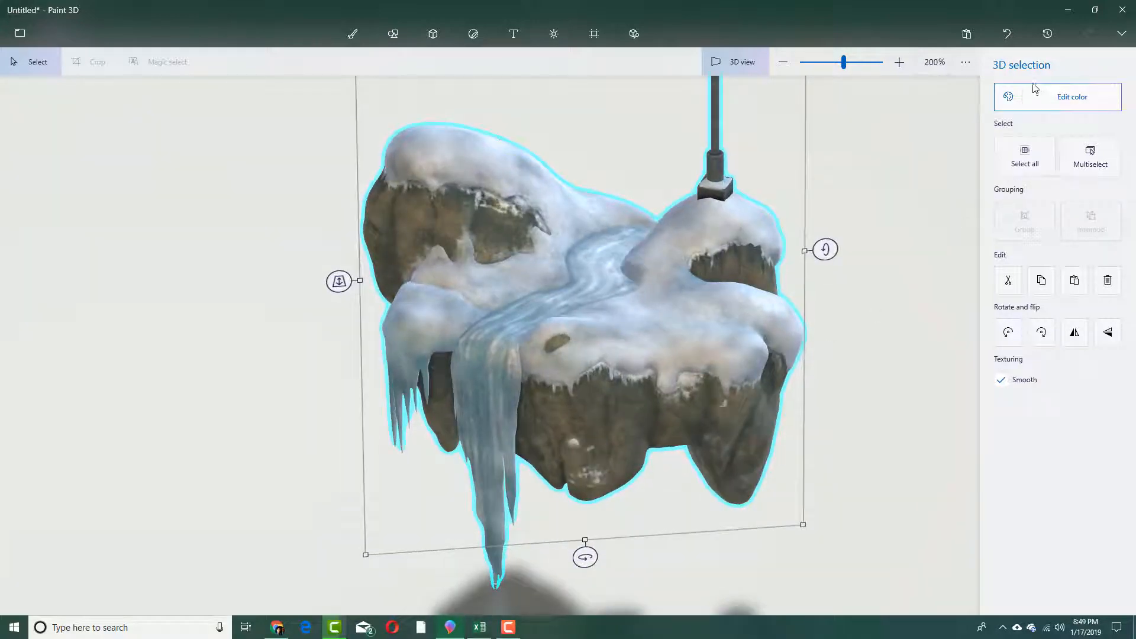
{"action": "mouse_move", "coordinate": [1037, 106]}
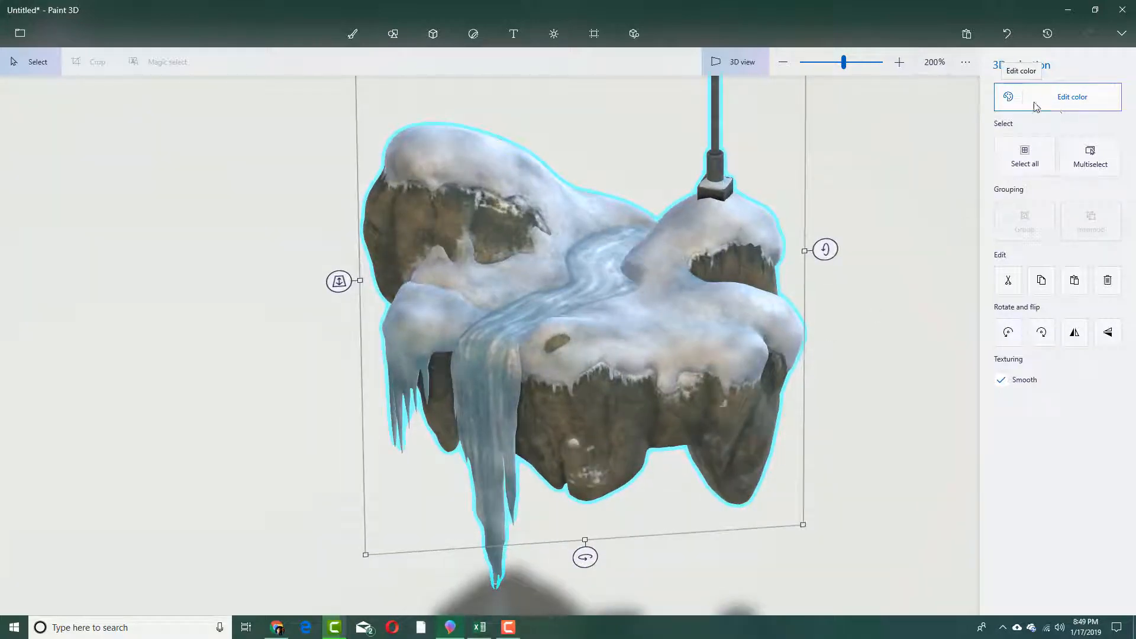
{"action": "mouse_move", "coordinate": [823, 131]}
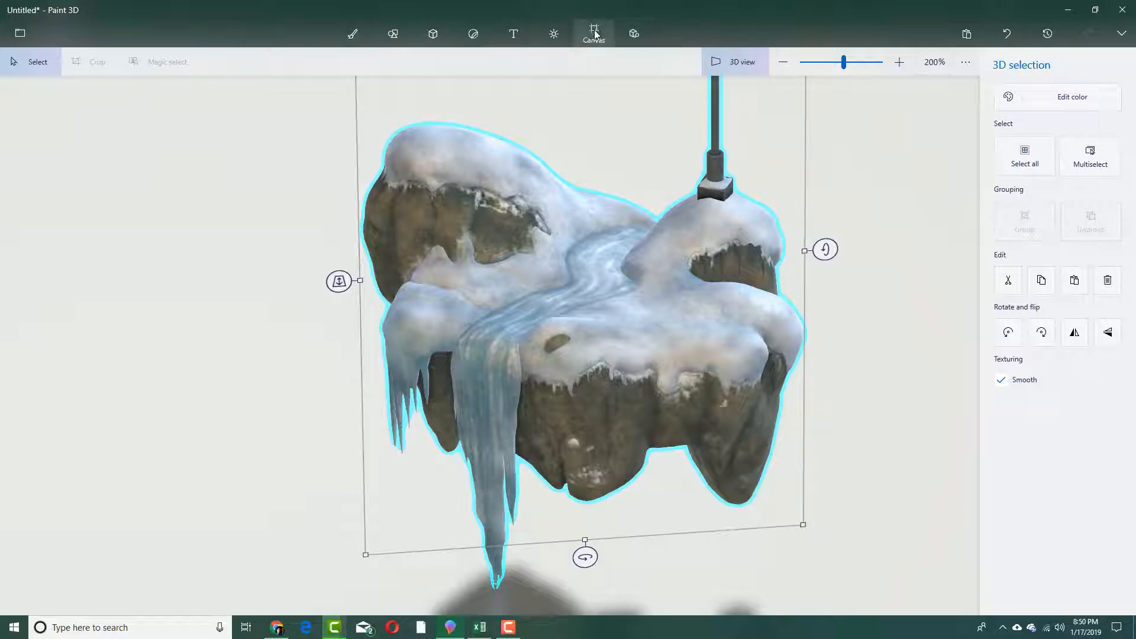
Try Day (Minecraft) and Default filters under Effects, then settle on Lavender lighting.
{"action": "left_click", "coordinate": [552, 33]}
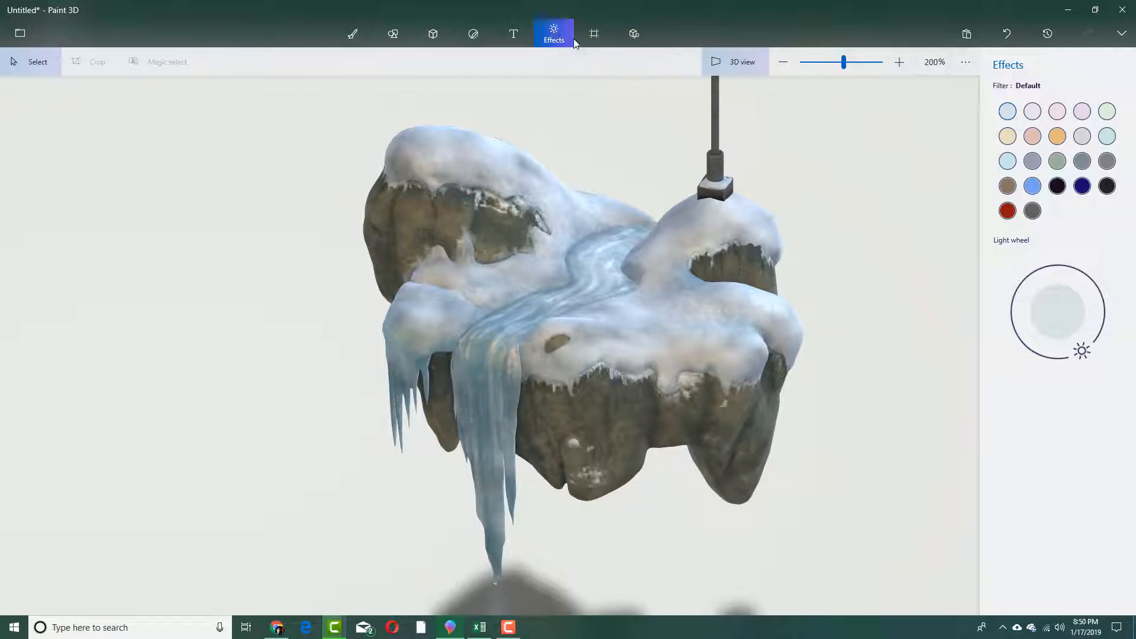
{"action": "left_click", "coordinate": [1032, 185]}
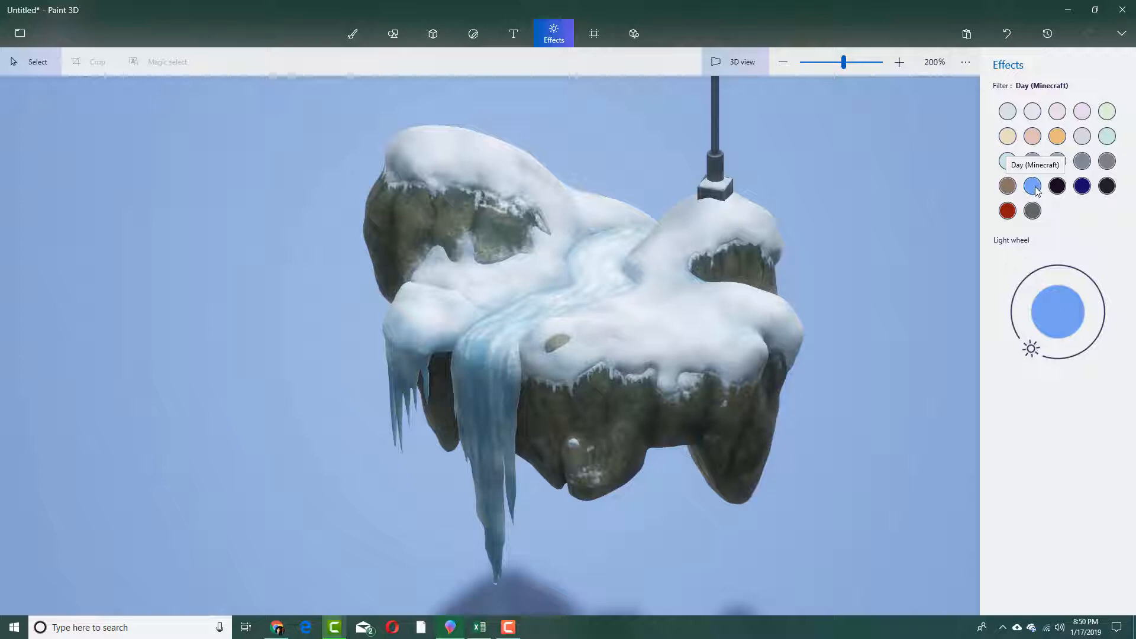
{"action": "left_click", "coordinate": [1007, 112]}
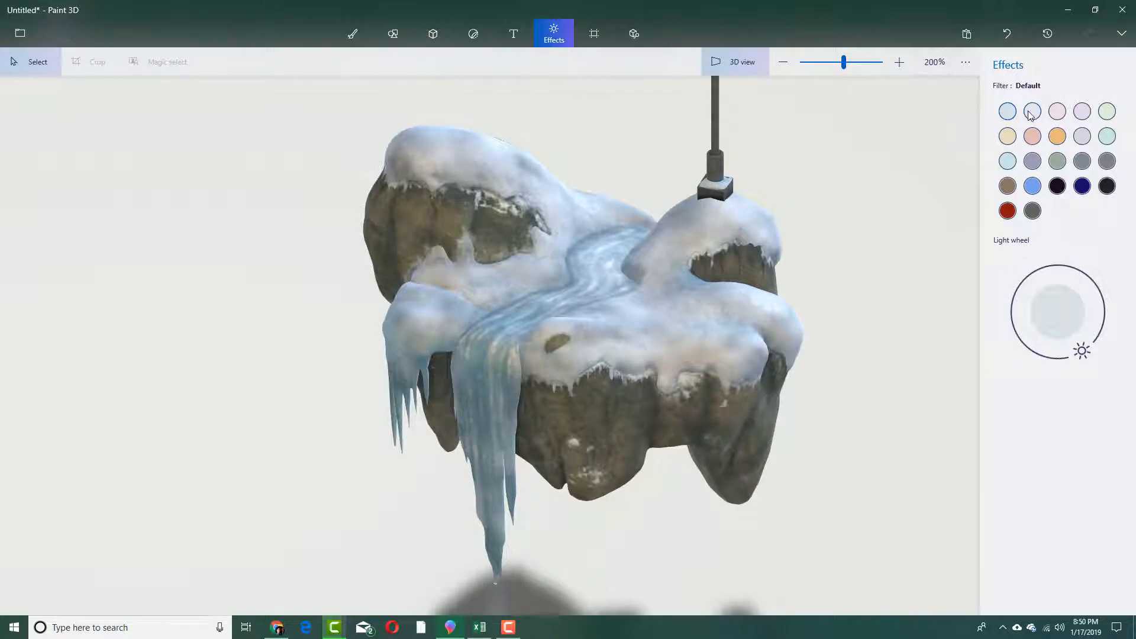
{"action": "left_click", "coordinate": [1032, 112]}
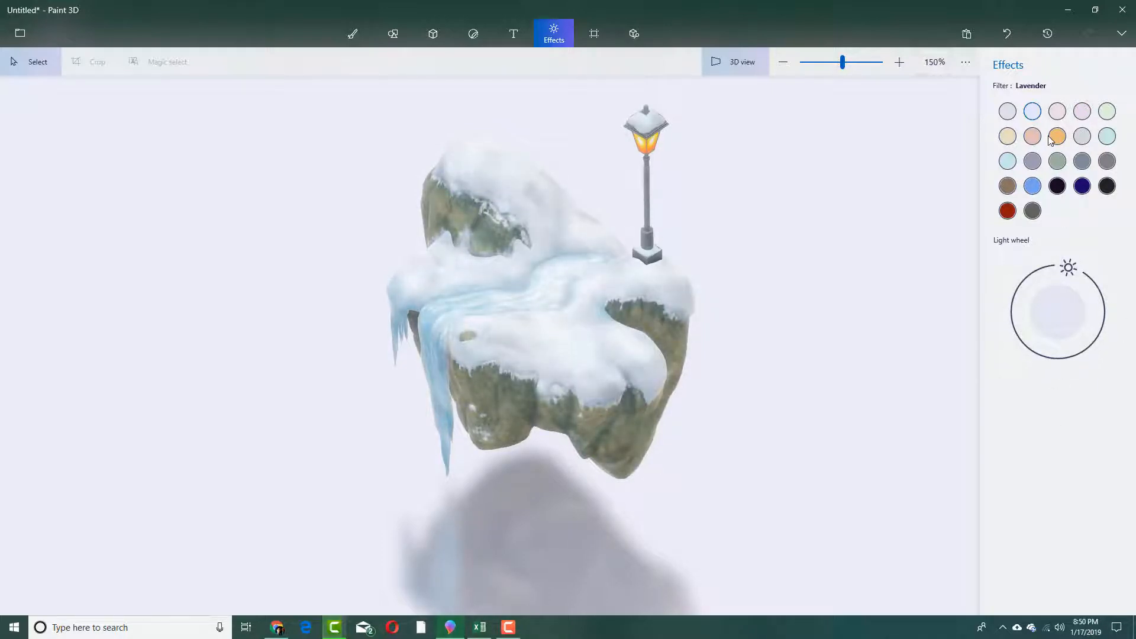
Replace the Lavender tint with the cool teal Mist lighting filter.
{"action": "left_click", "coordinate": [1057, 135]}
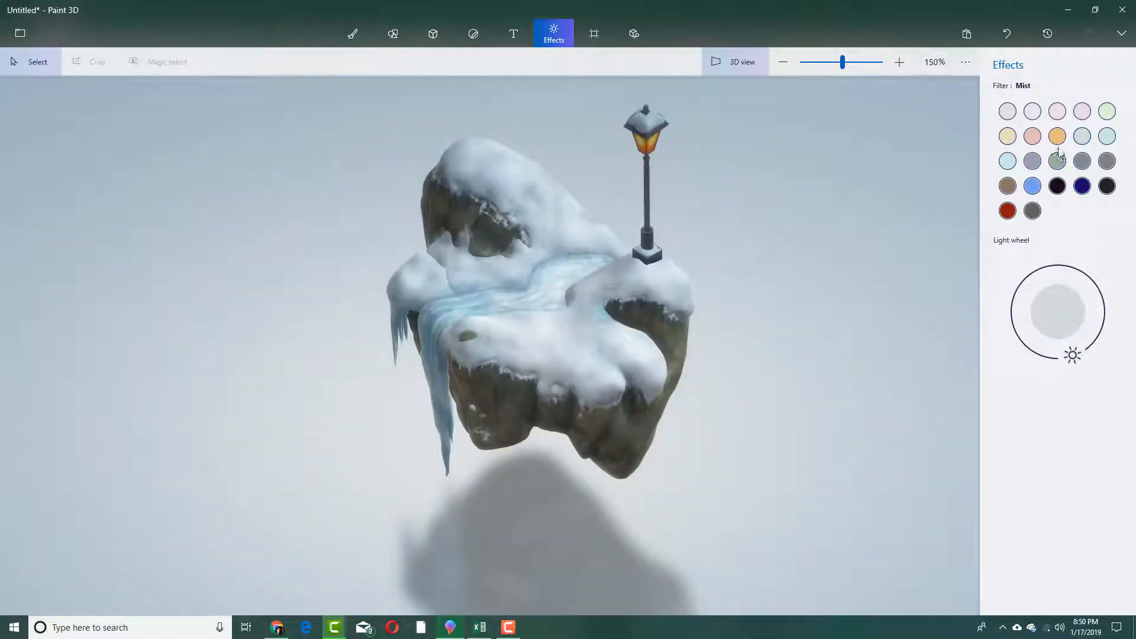
{"action": "left_click", "coordinate": [1057, 161]}
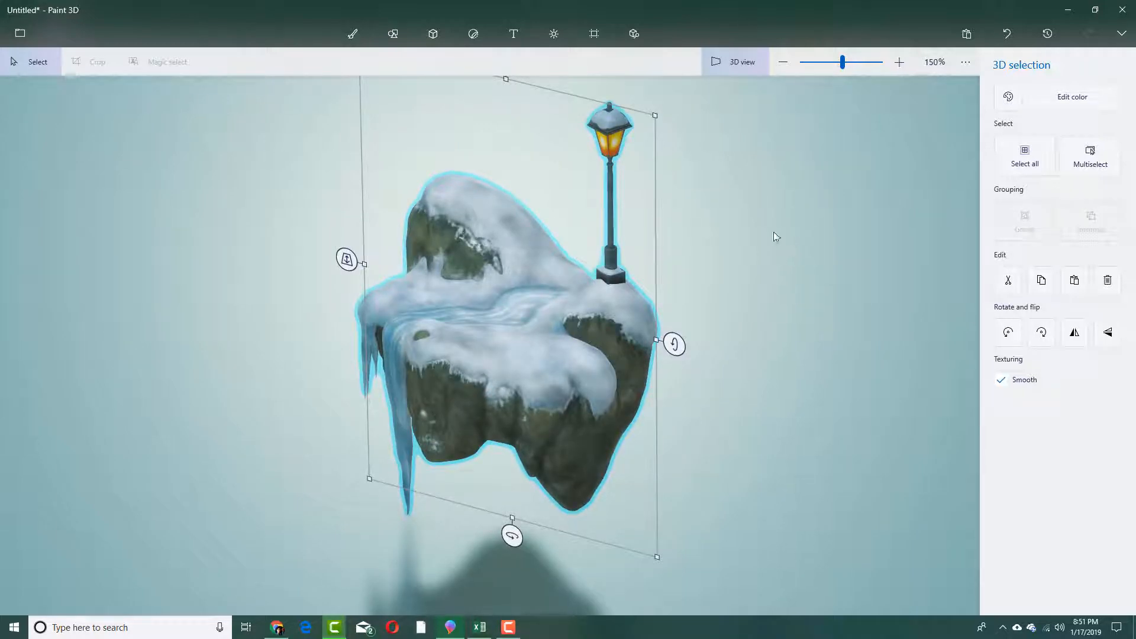
{"action": "mouse_move", "coordinate": [247, 311]}
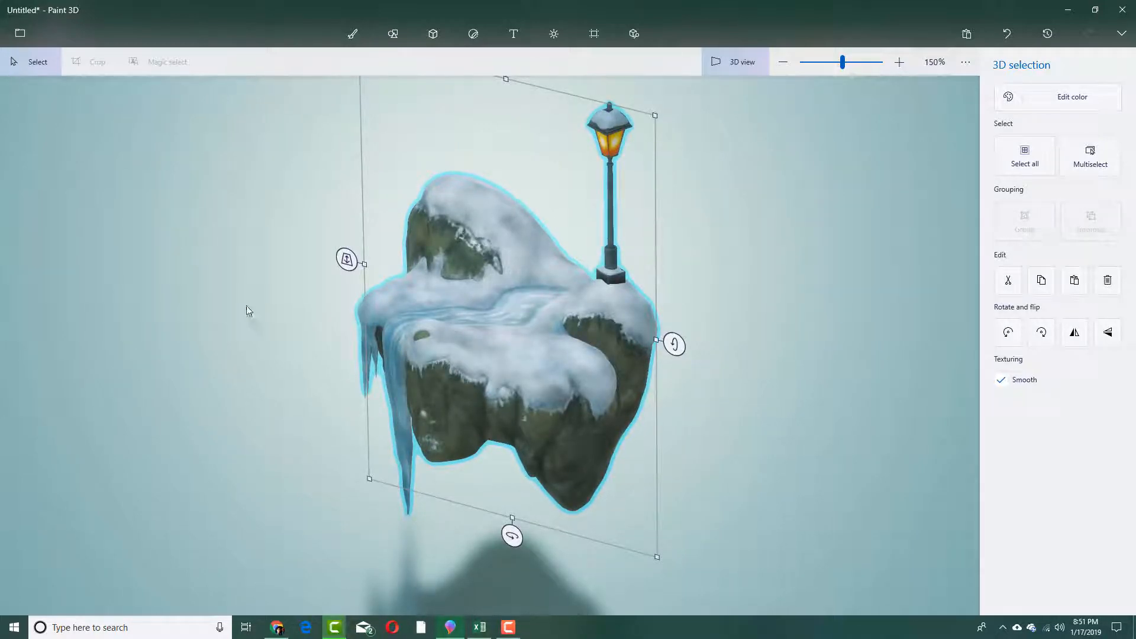